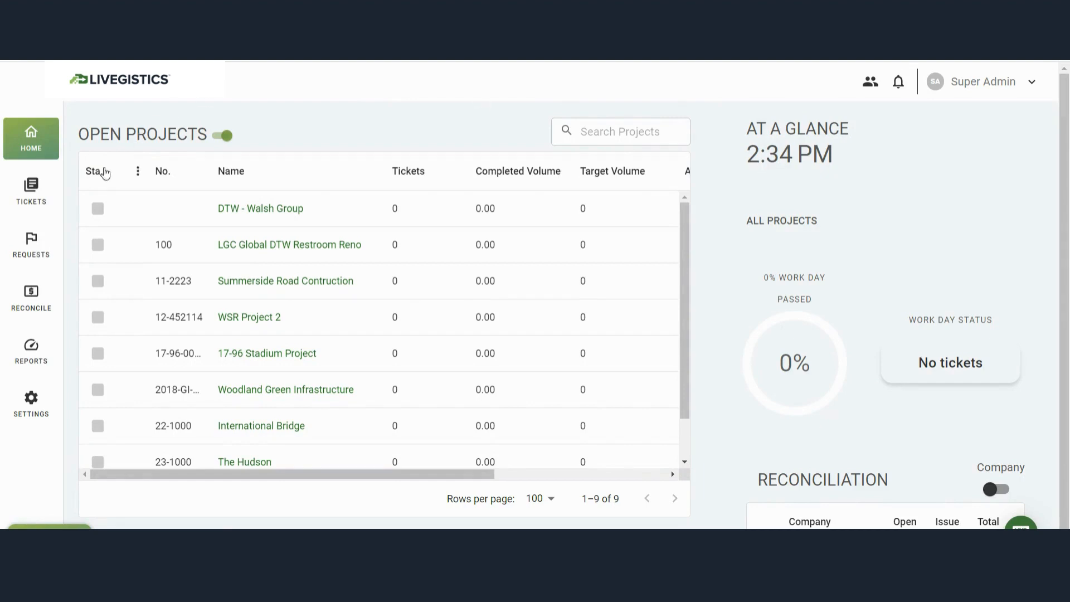
- Invite a new member of type Civil Viewer and save them
left_click(31, 402)
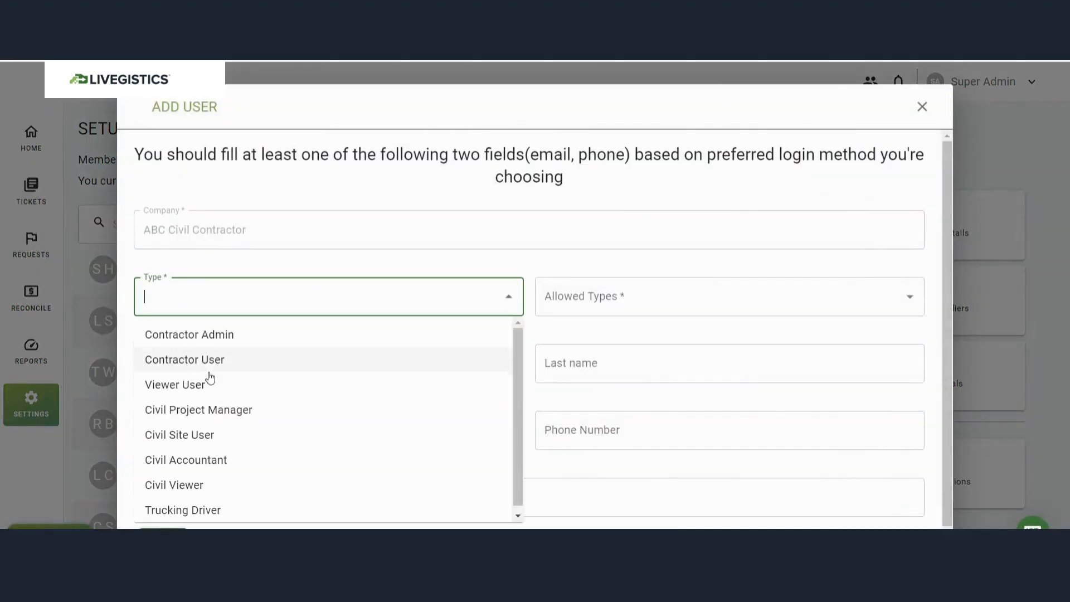
left_click(174, 485)
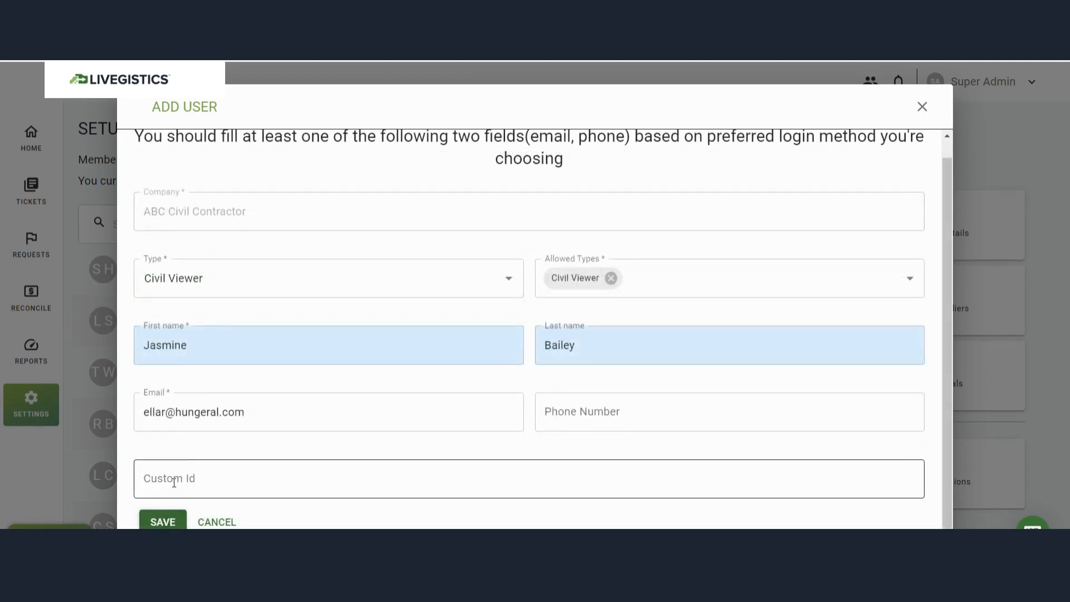
left_click(162, 522)
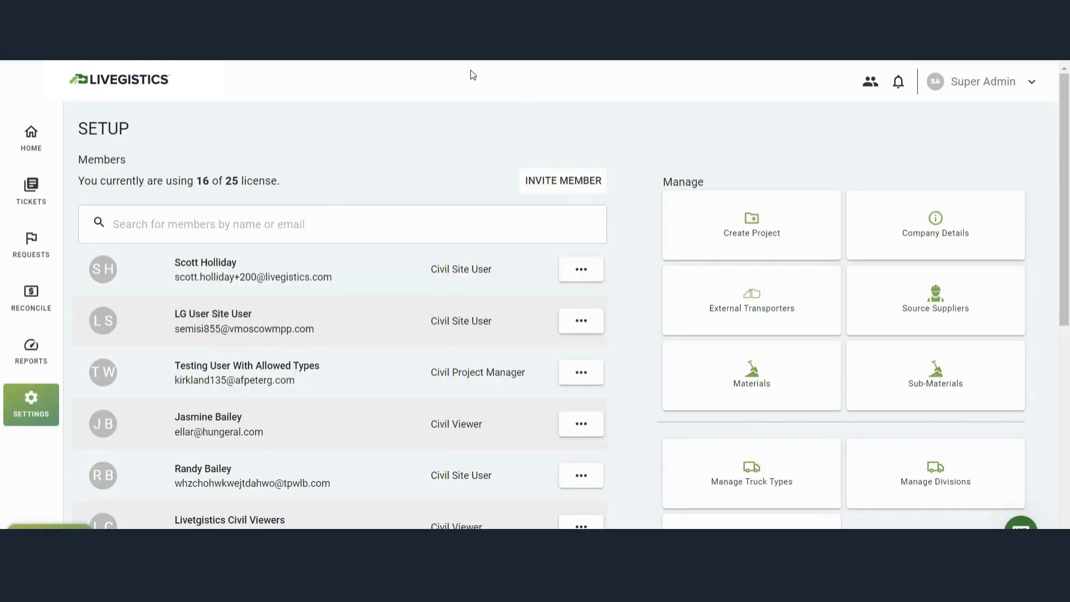
- Tick the new Civil Viewer as a user collaborator on the 17-96 Stadium Project
left_click(31, 139)
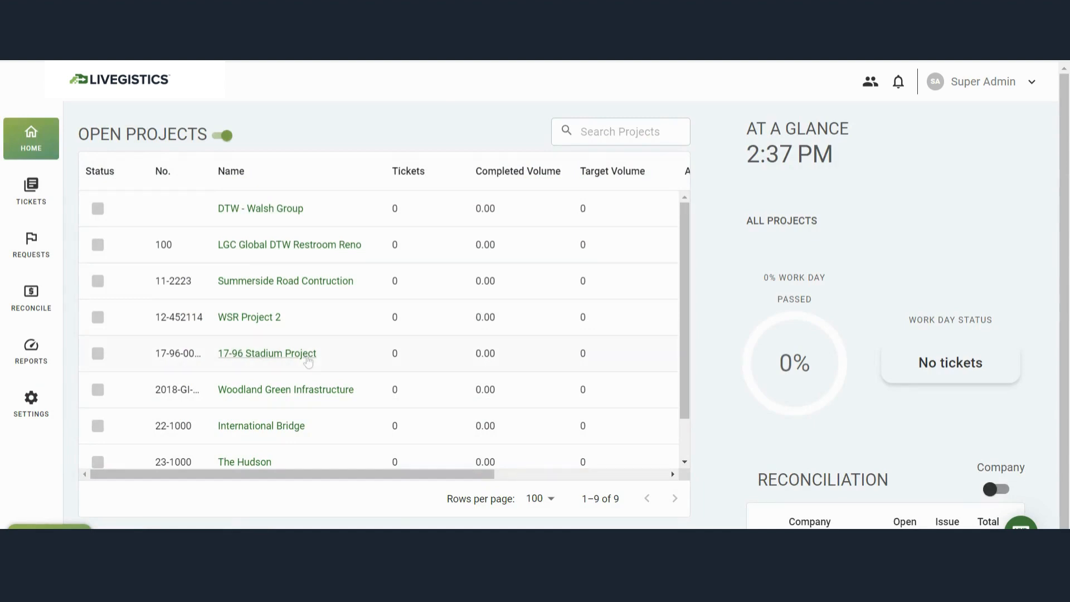
left_click(267, 353)
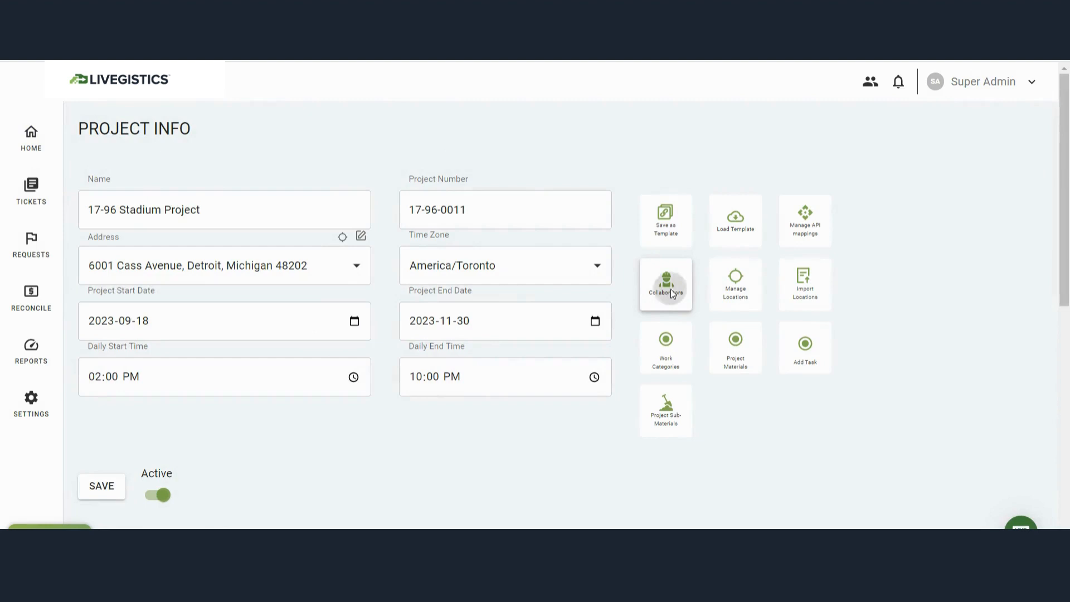
left_click(665, 283)
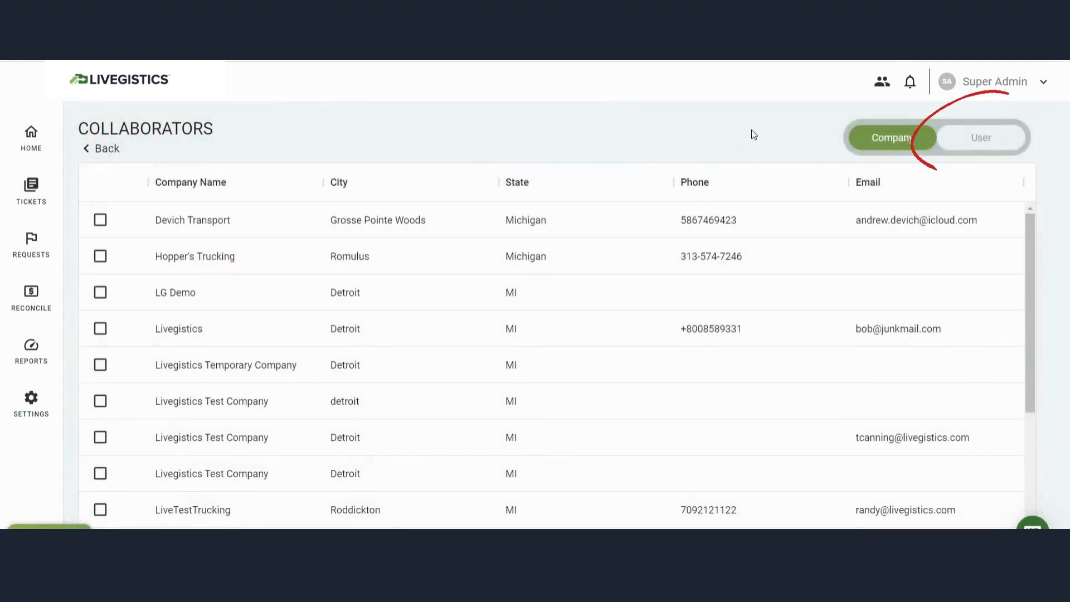
left_click(981, 137)
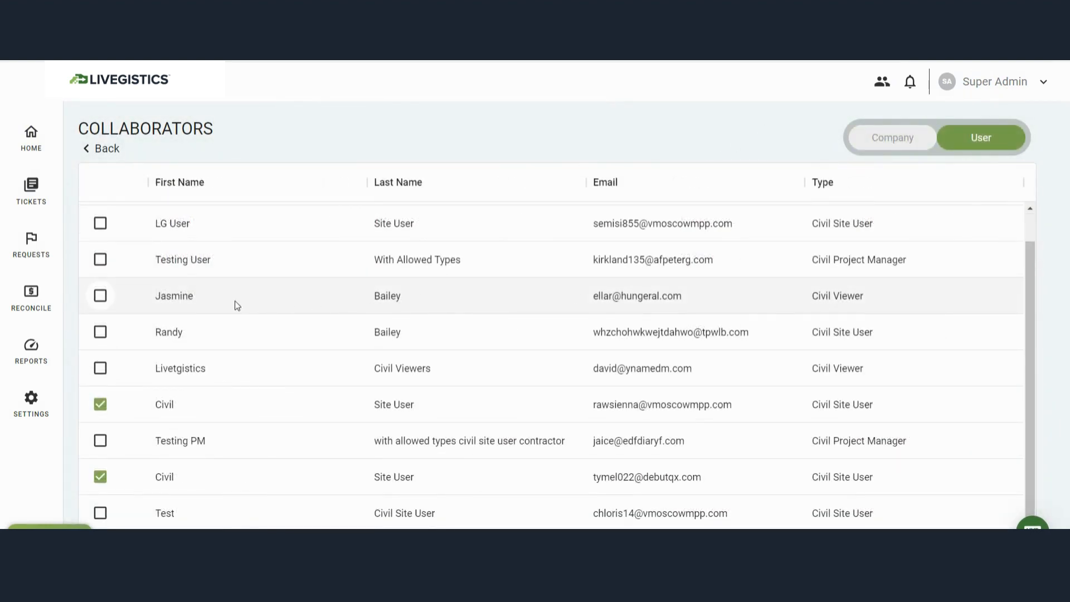
left_click(99, 296)
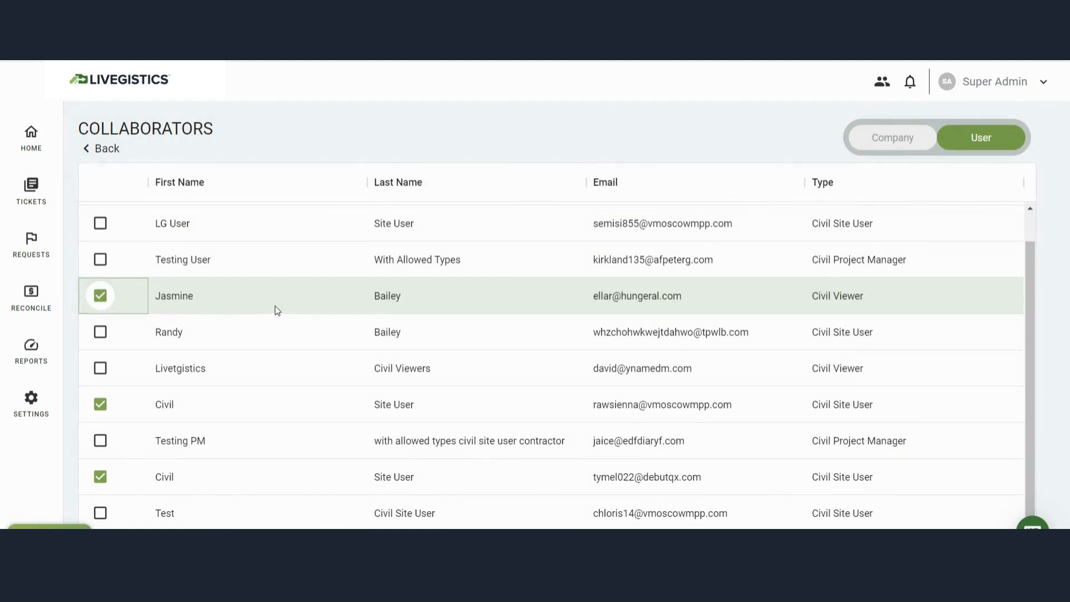